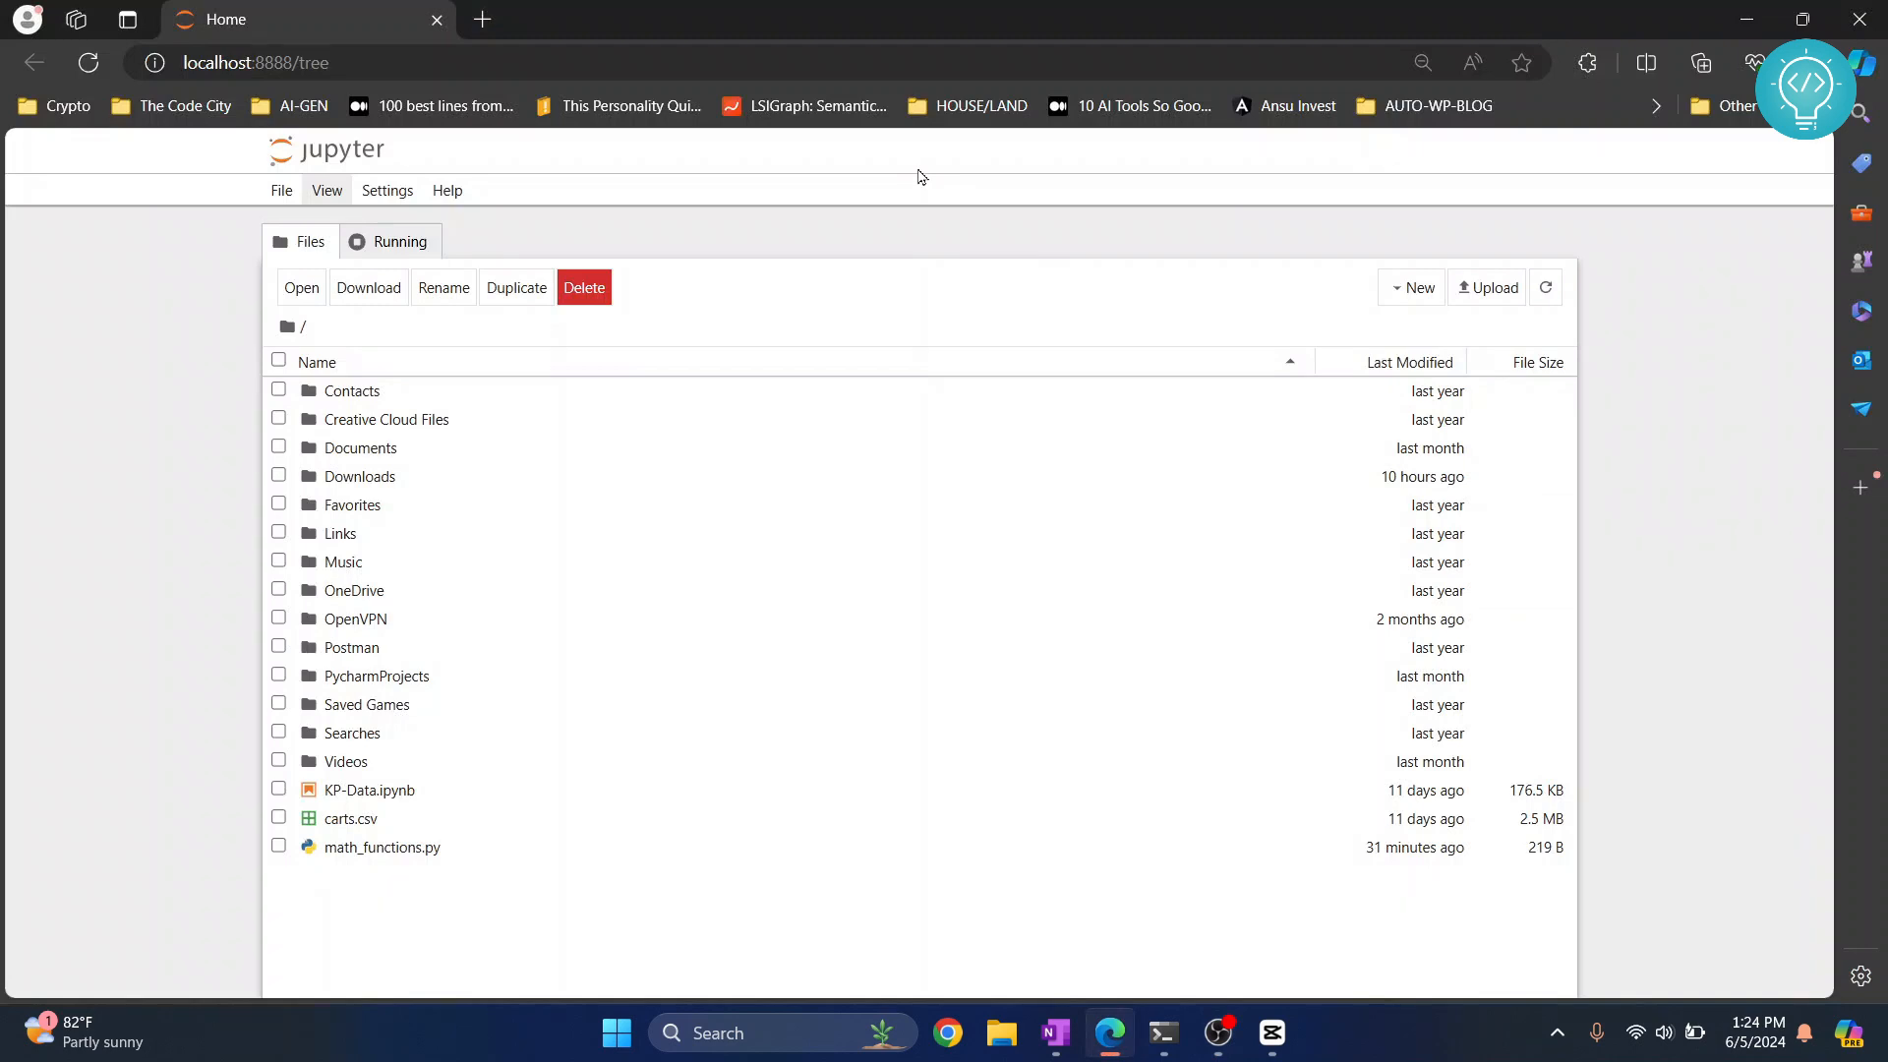
mouse_move(240, 299)
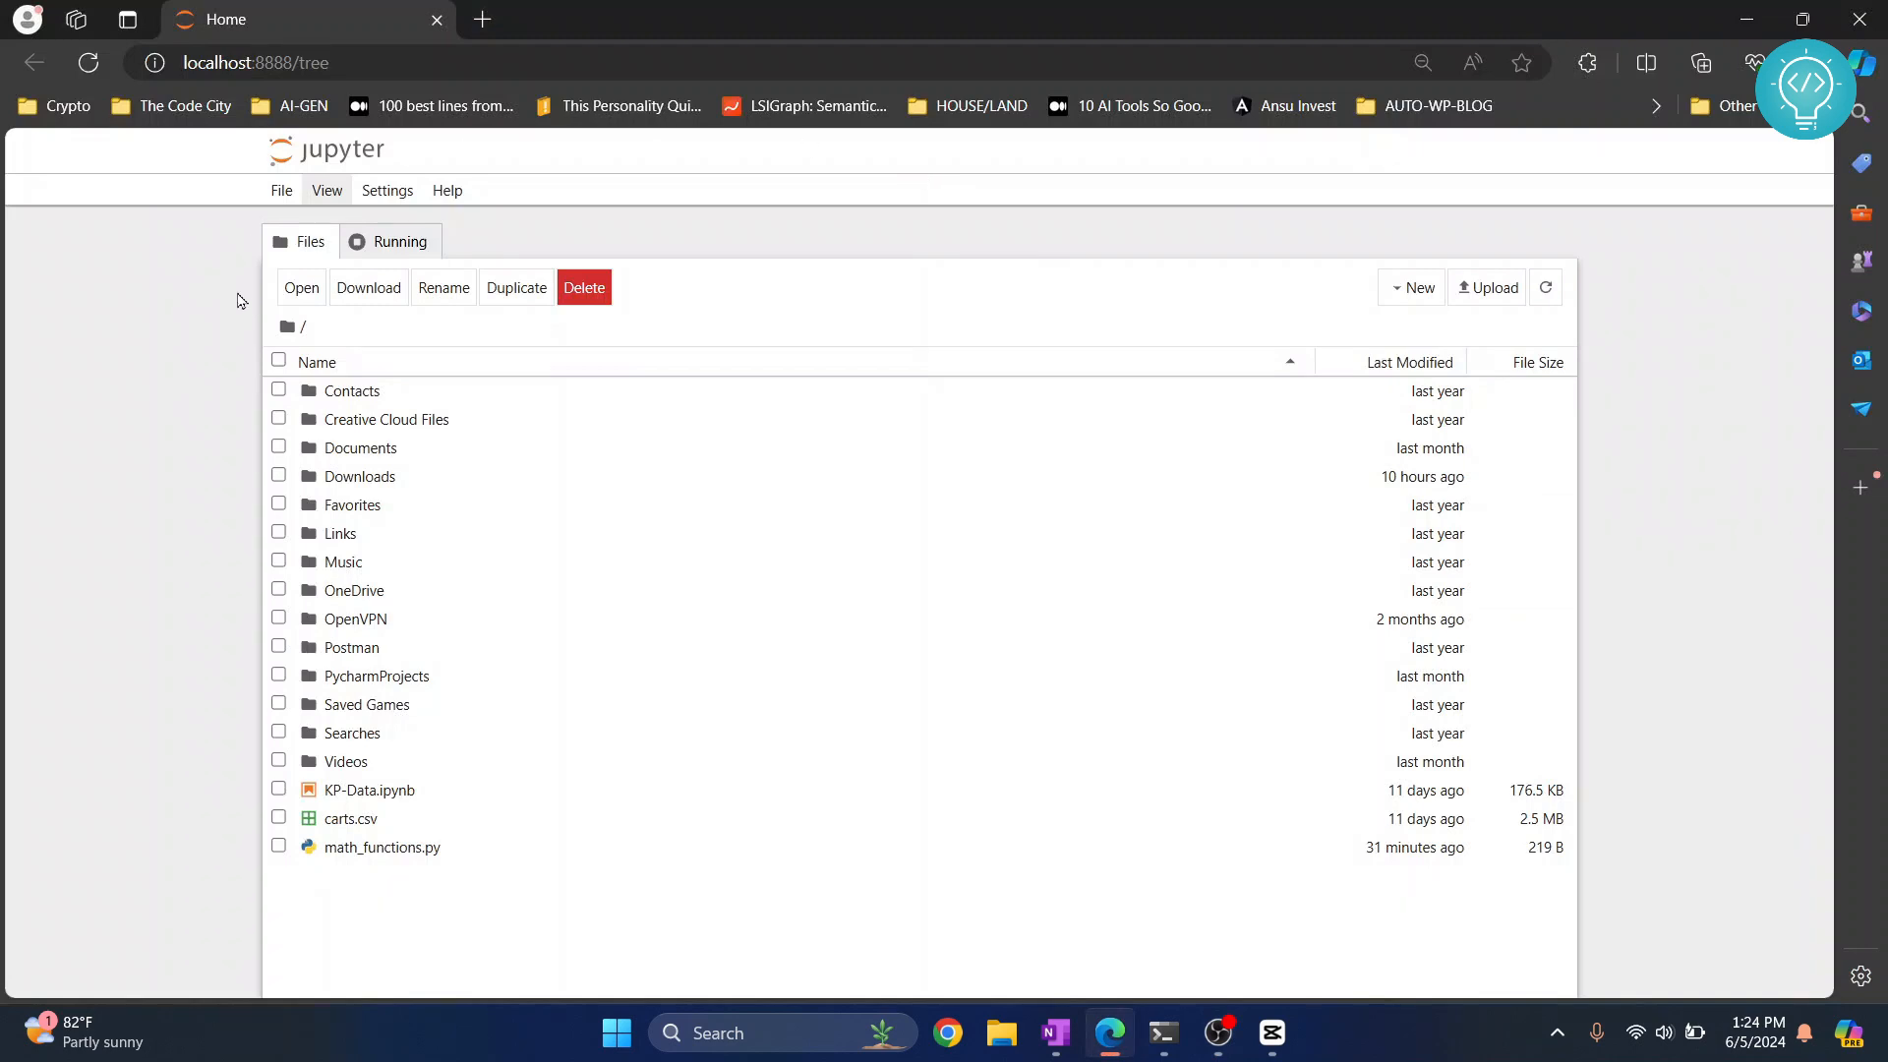
- Create a new untitled notebook using the Python 3 (ipykernel) kernel
click(1412, 287)
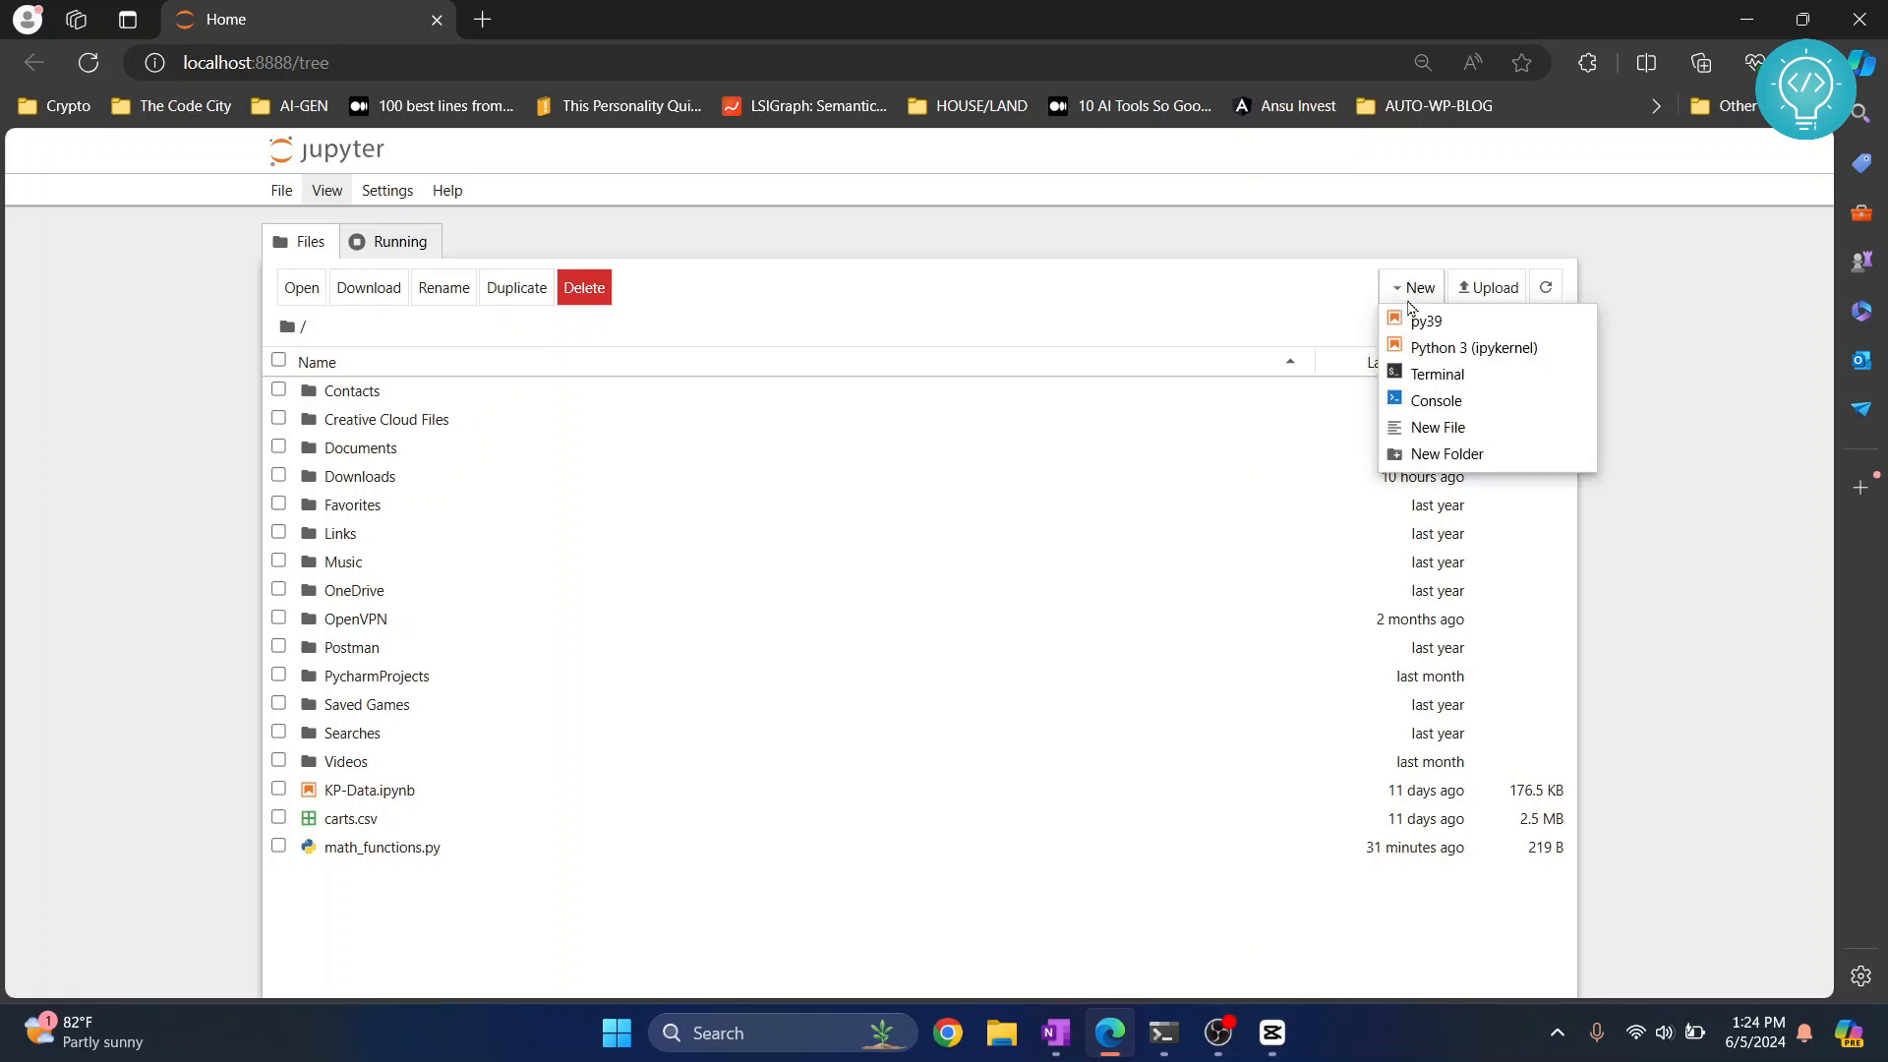
mouse_move(1451, 356)
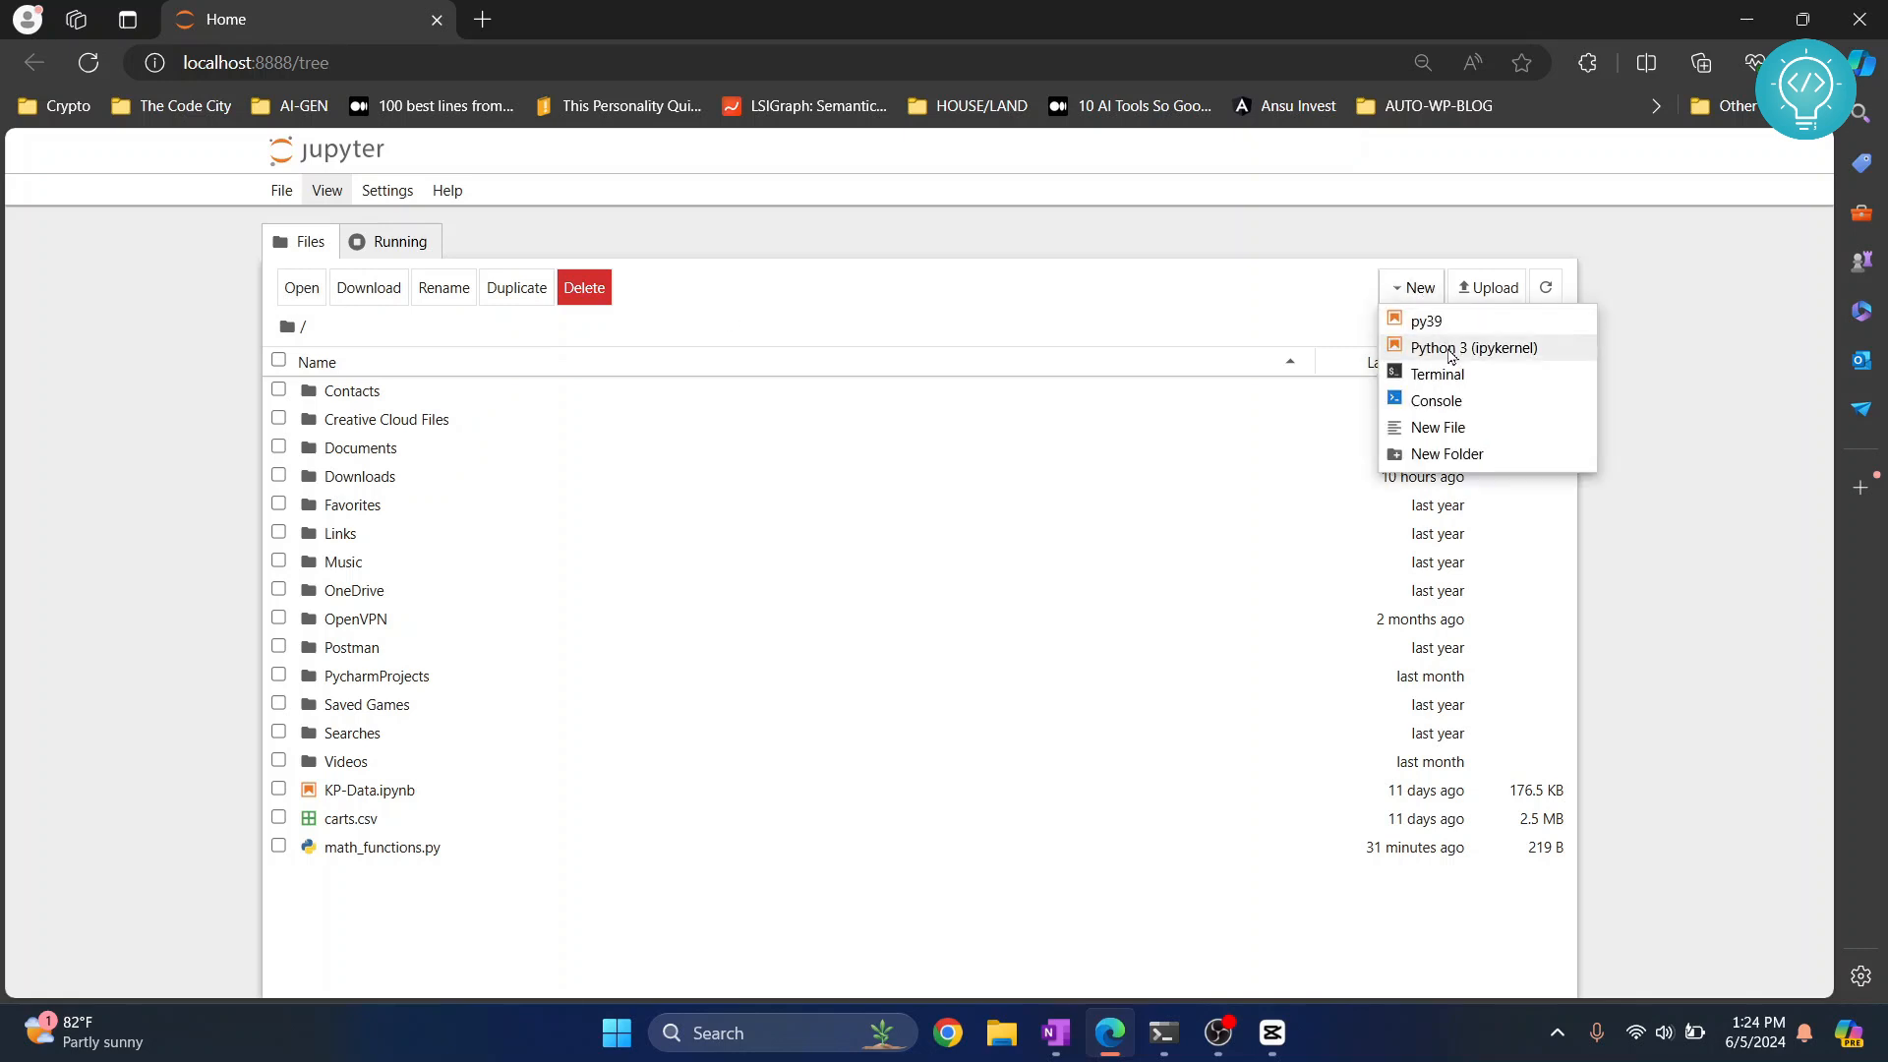
click(1473, 346)
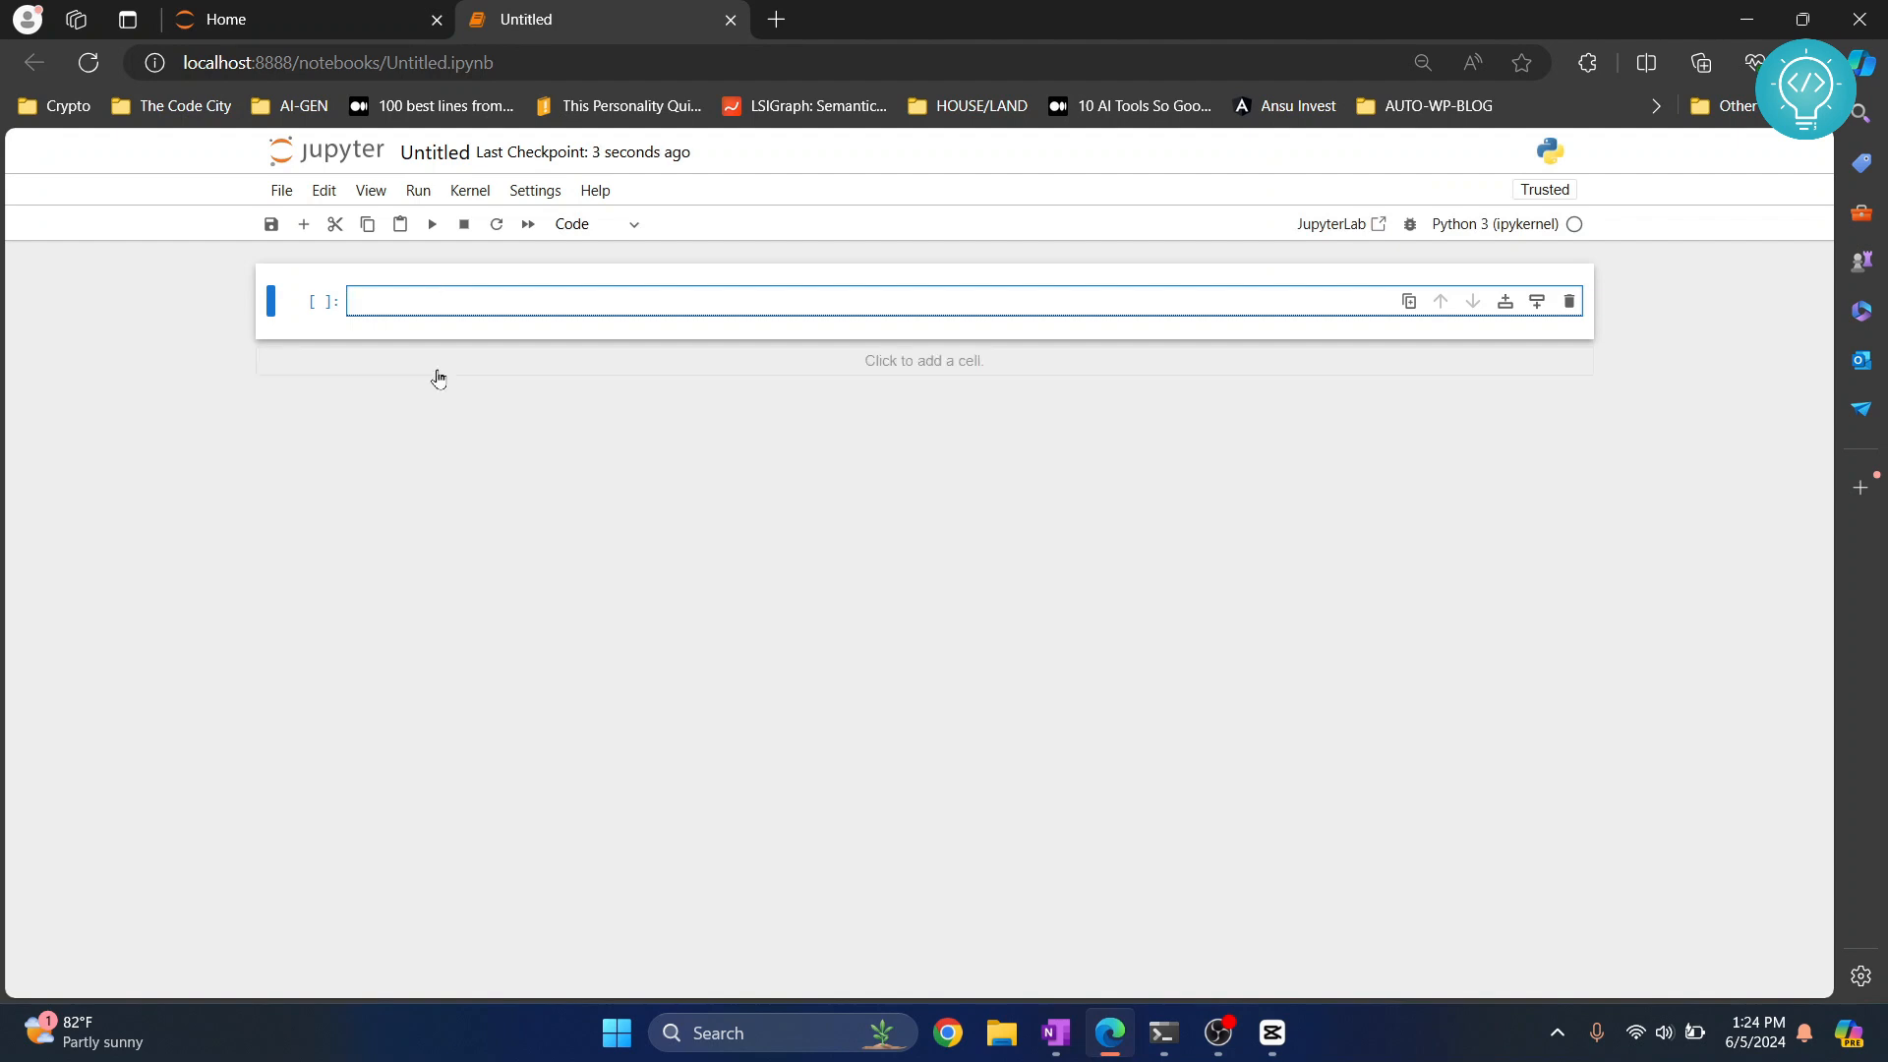
- Run !pip install tensorflow in the first cell and move into the new empty cell
text(!)
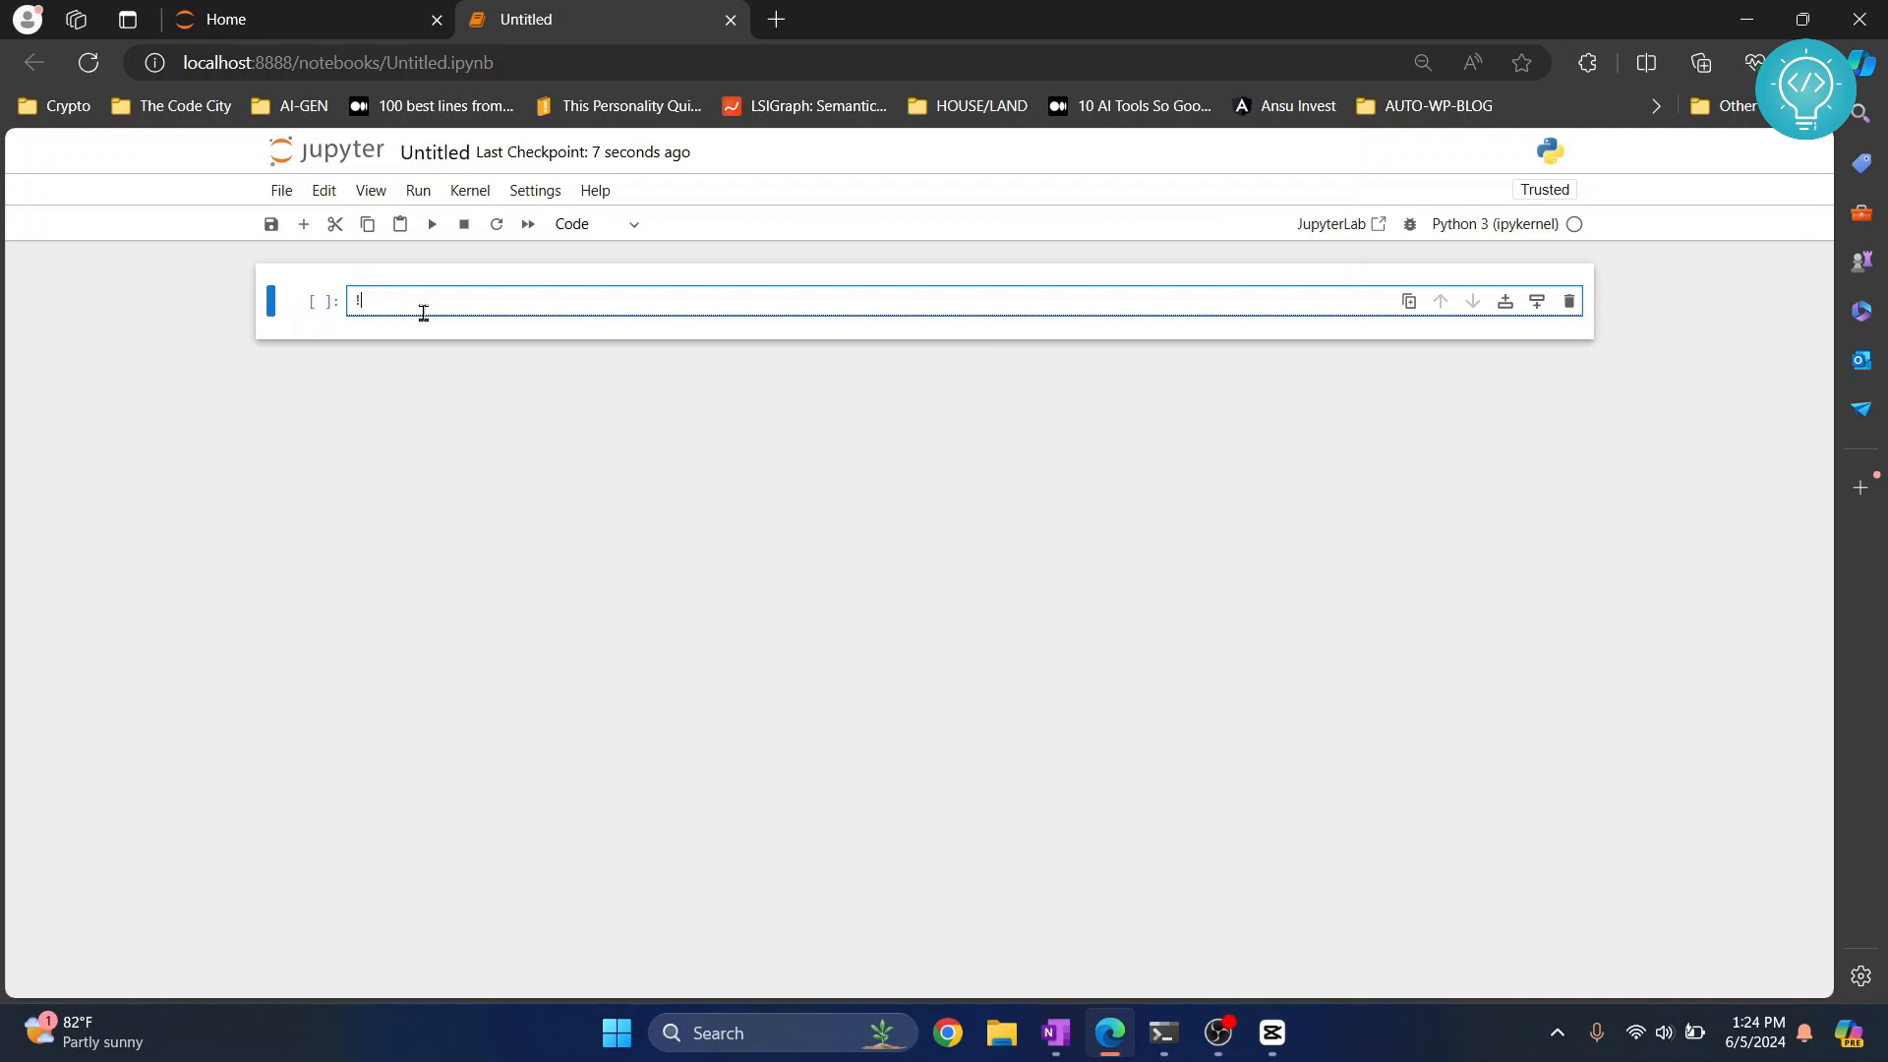
text(pip install tenso)
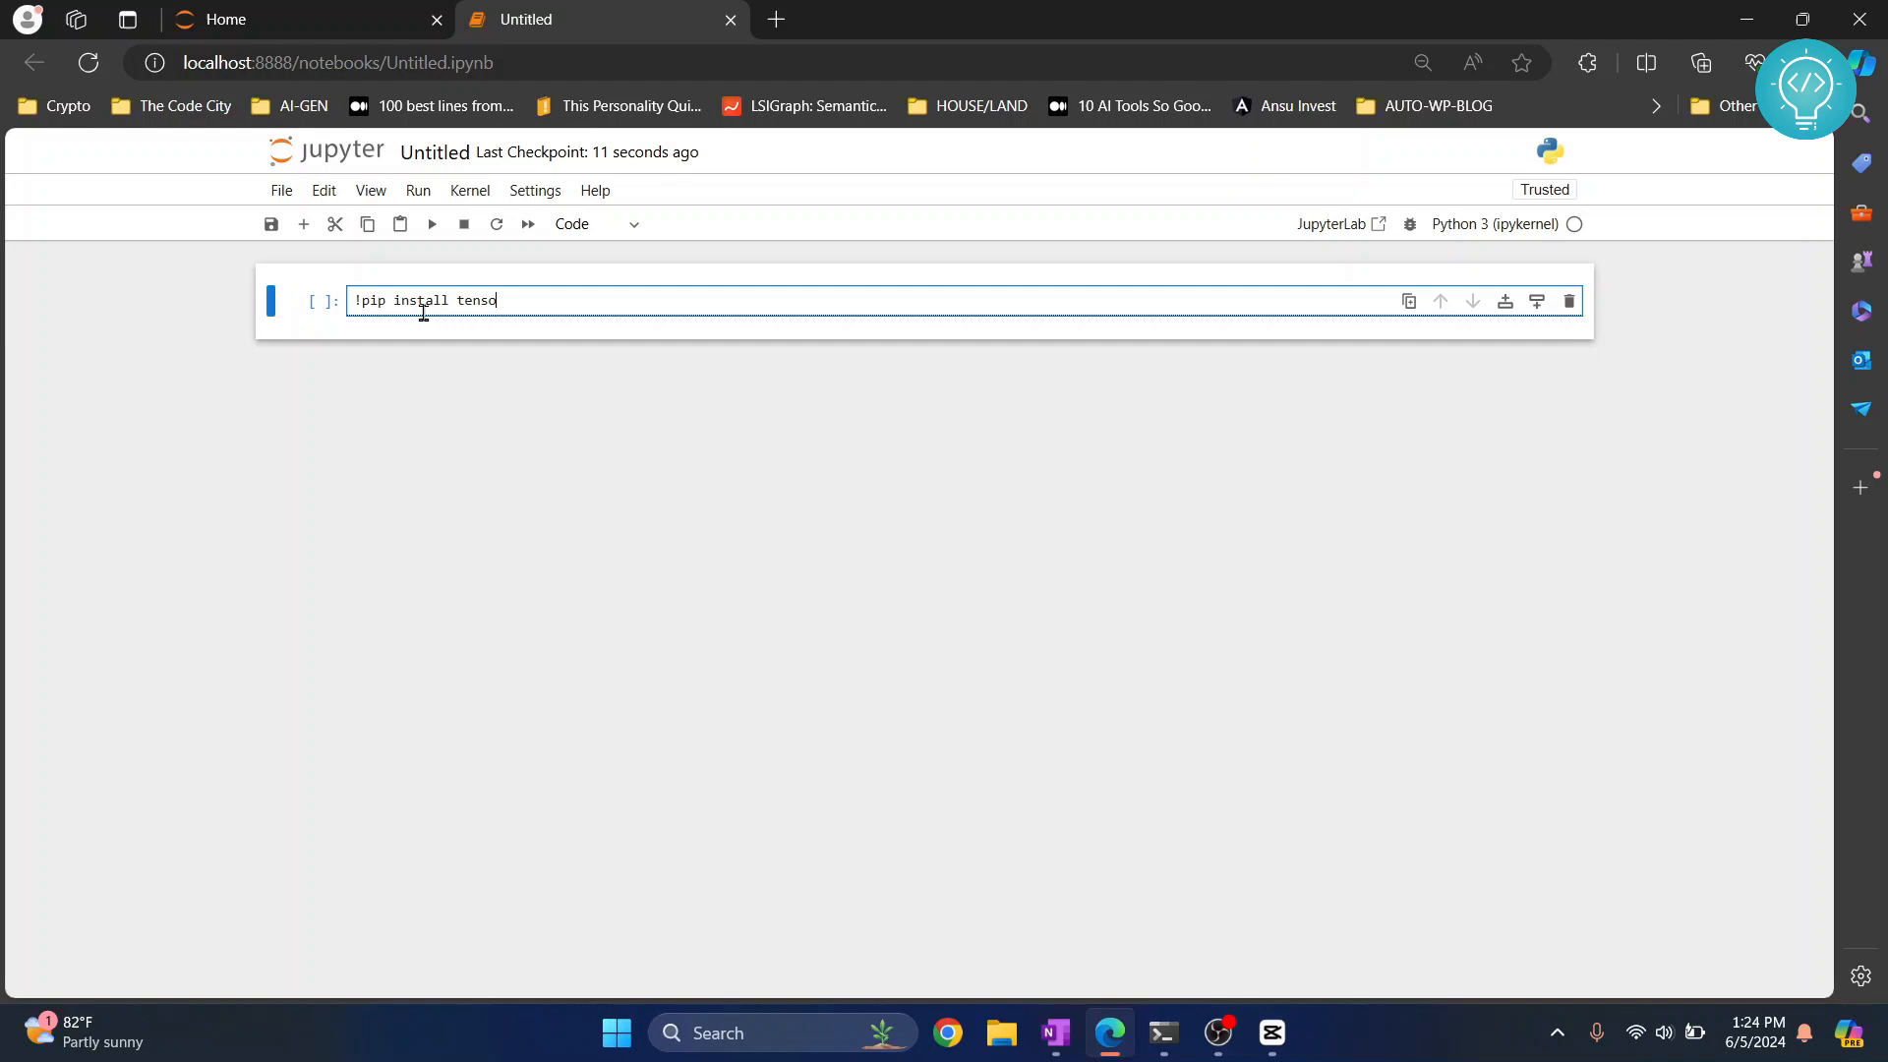
text(rflow)
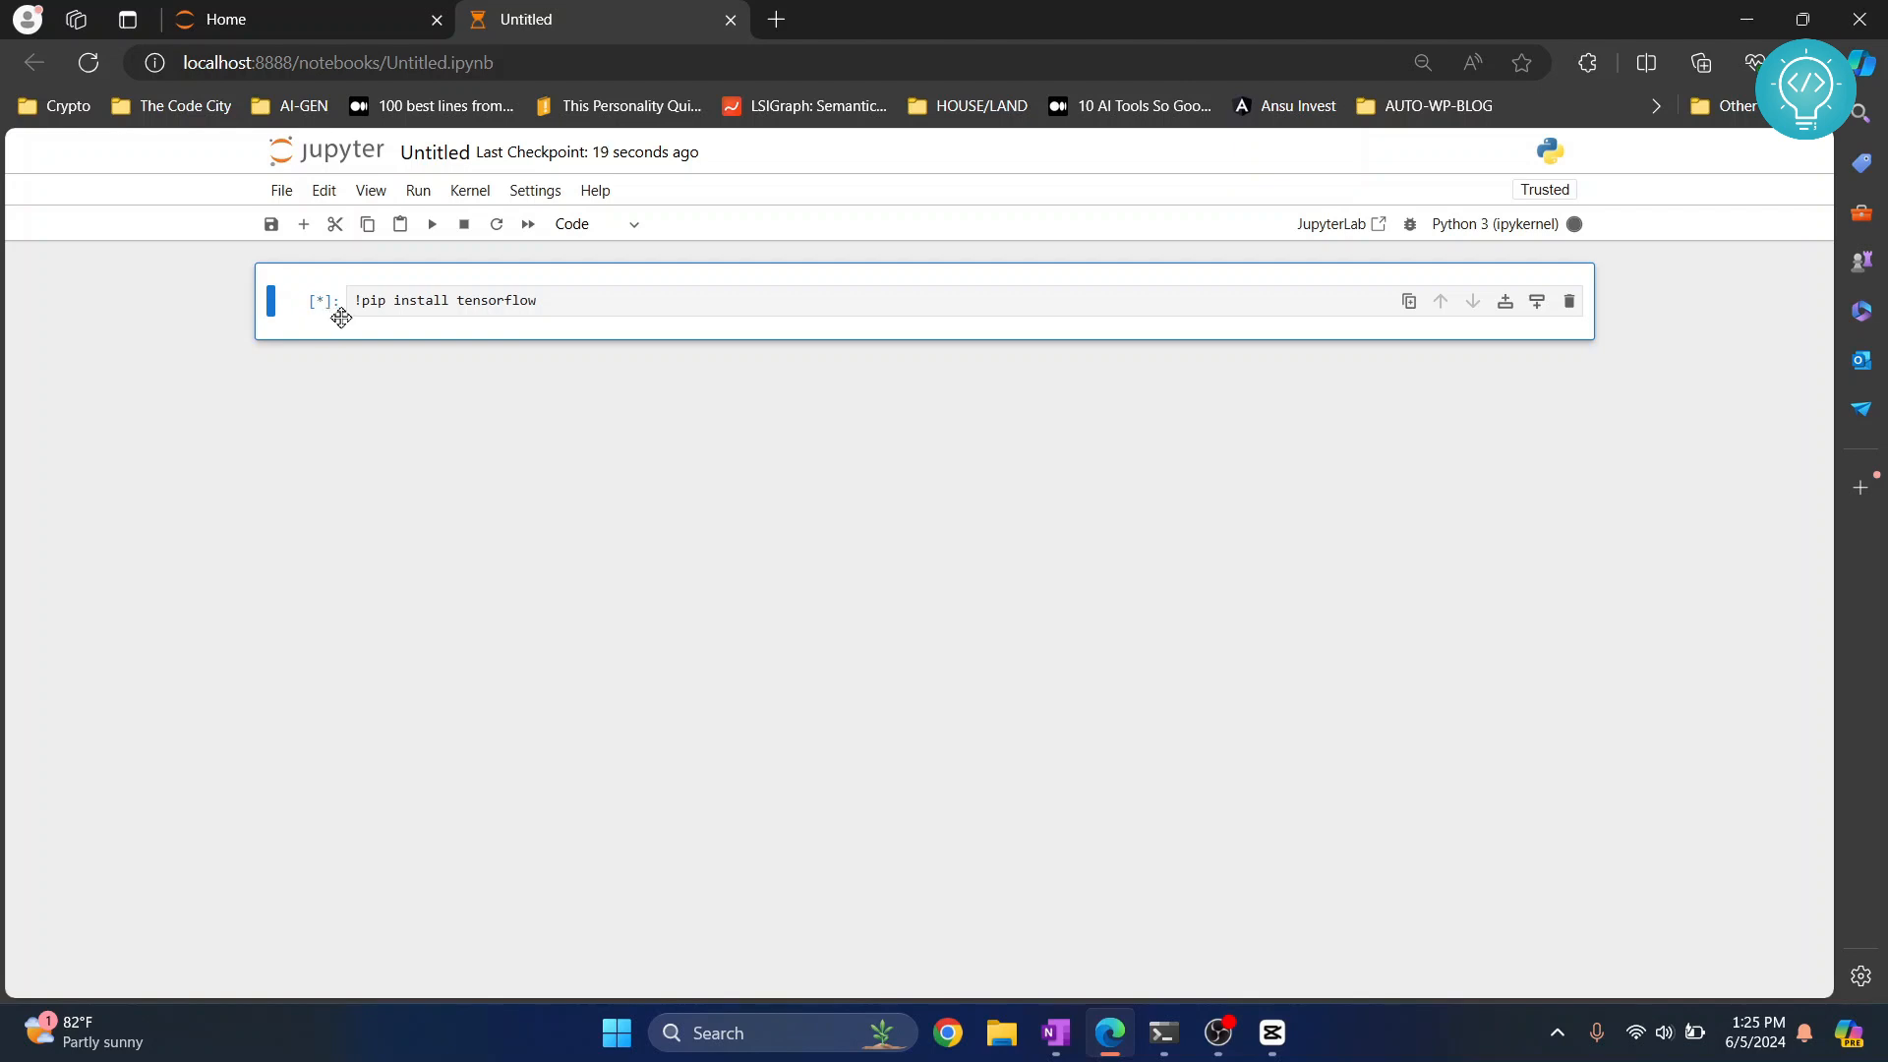
mouse_move(433, 336)
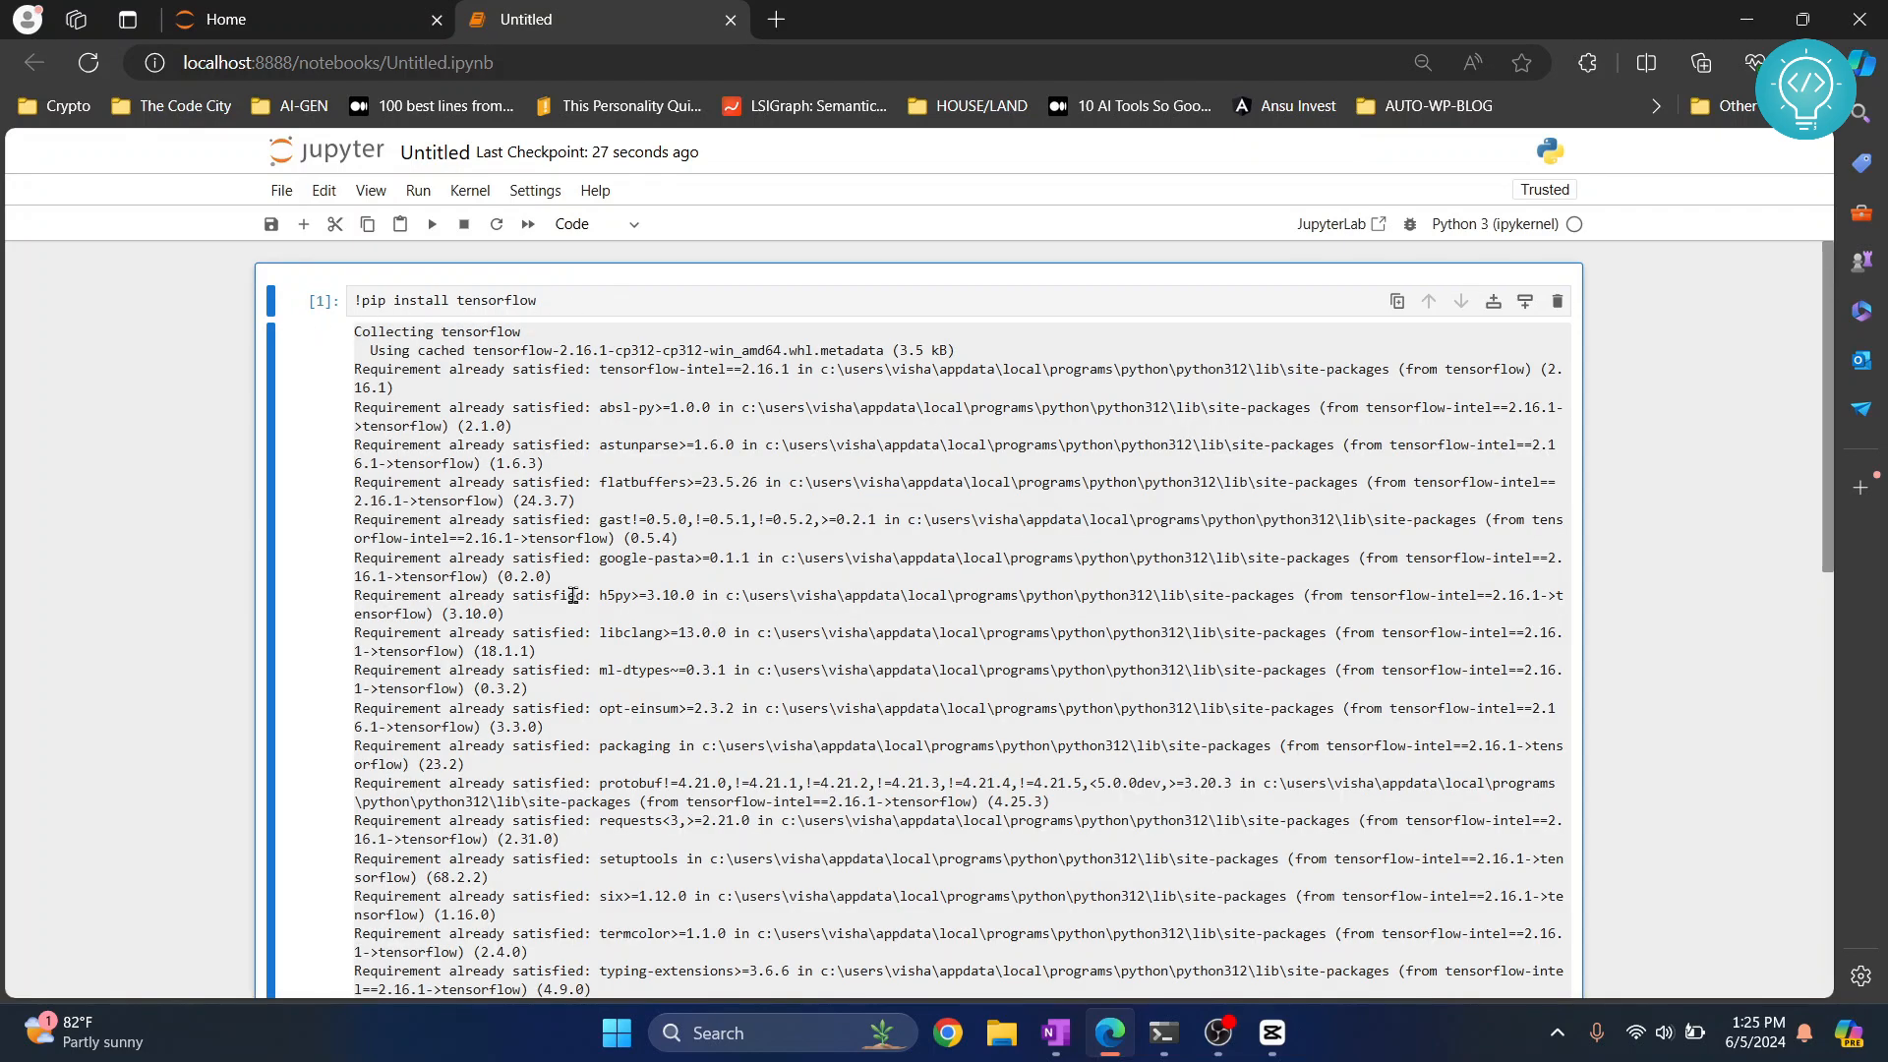
scroll(down, 3)
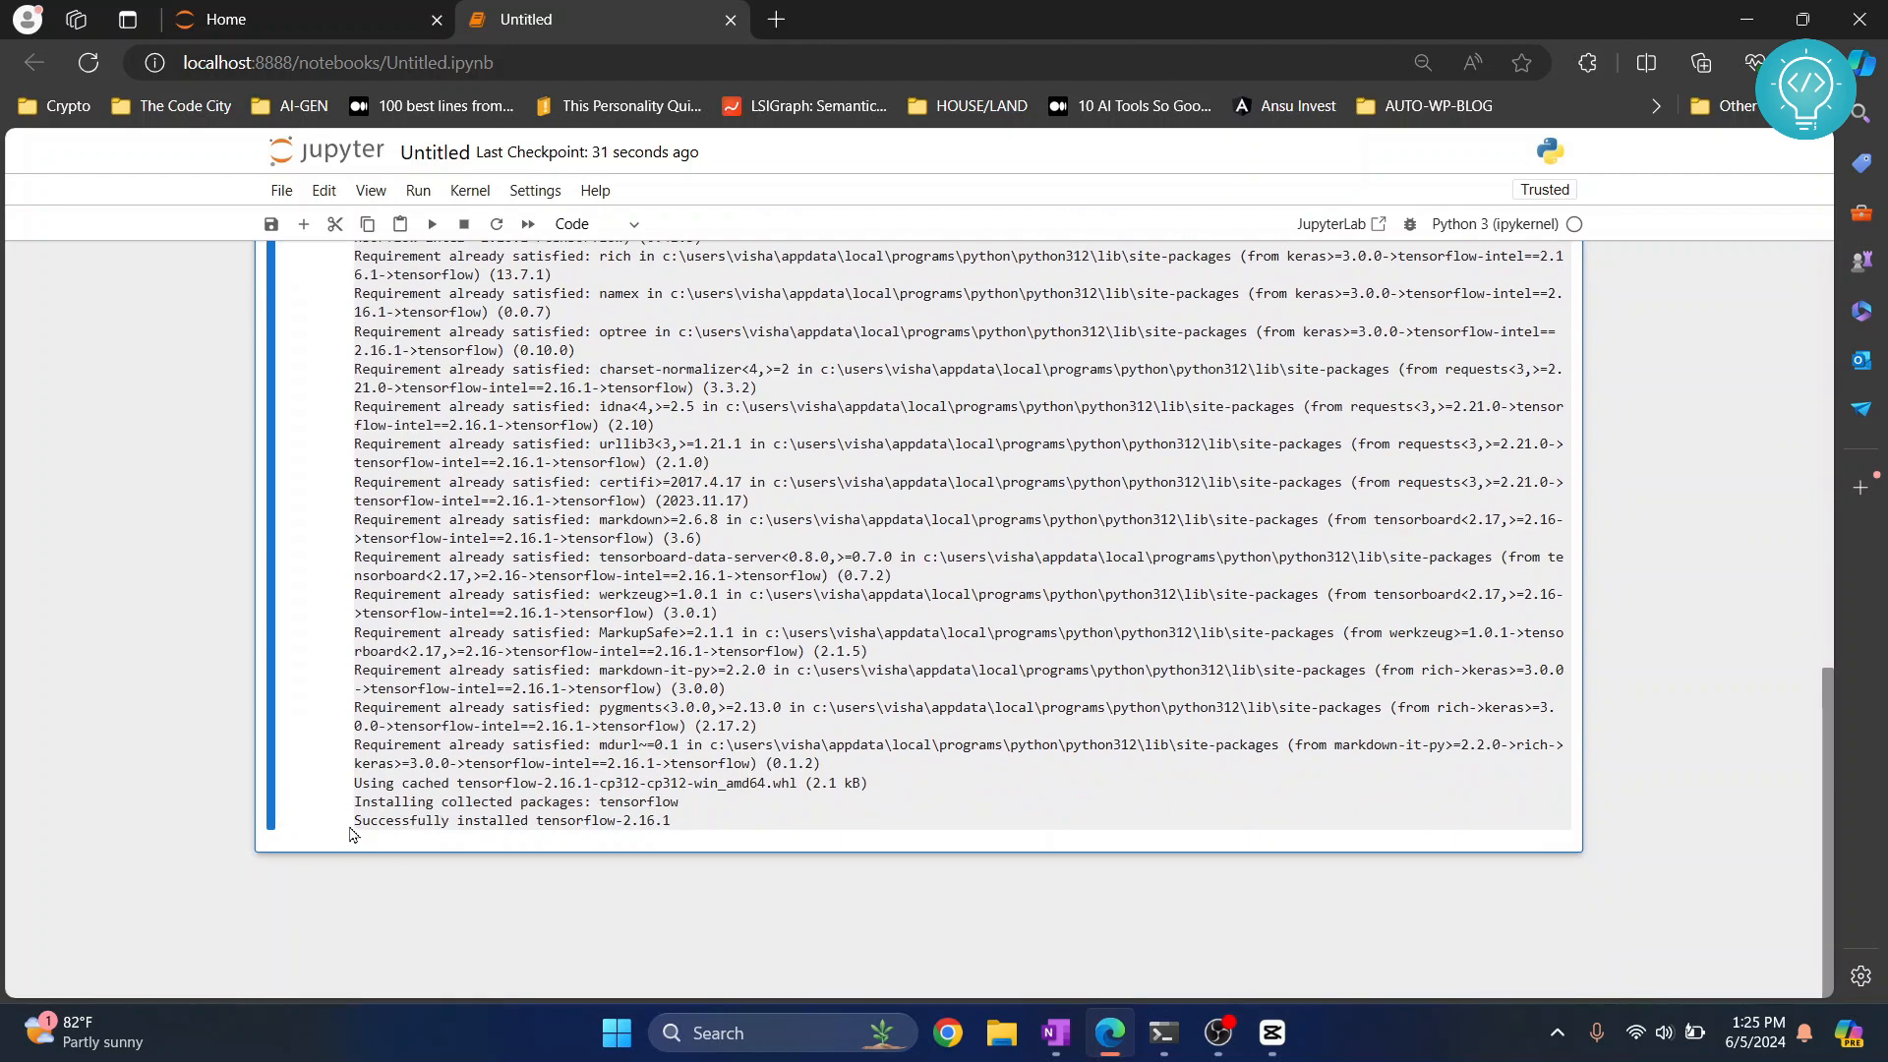
scroll(up, 3)
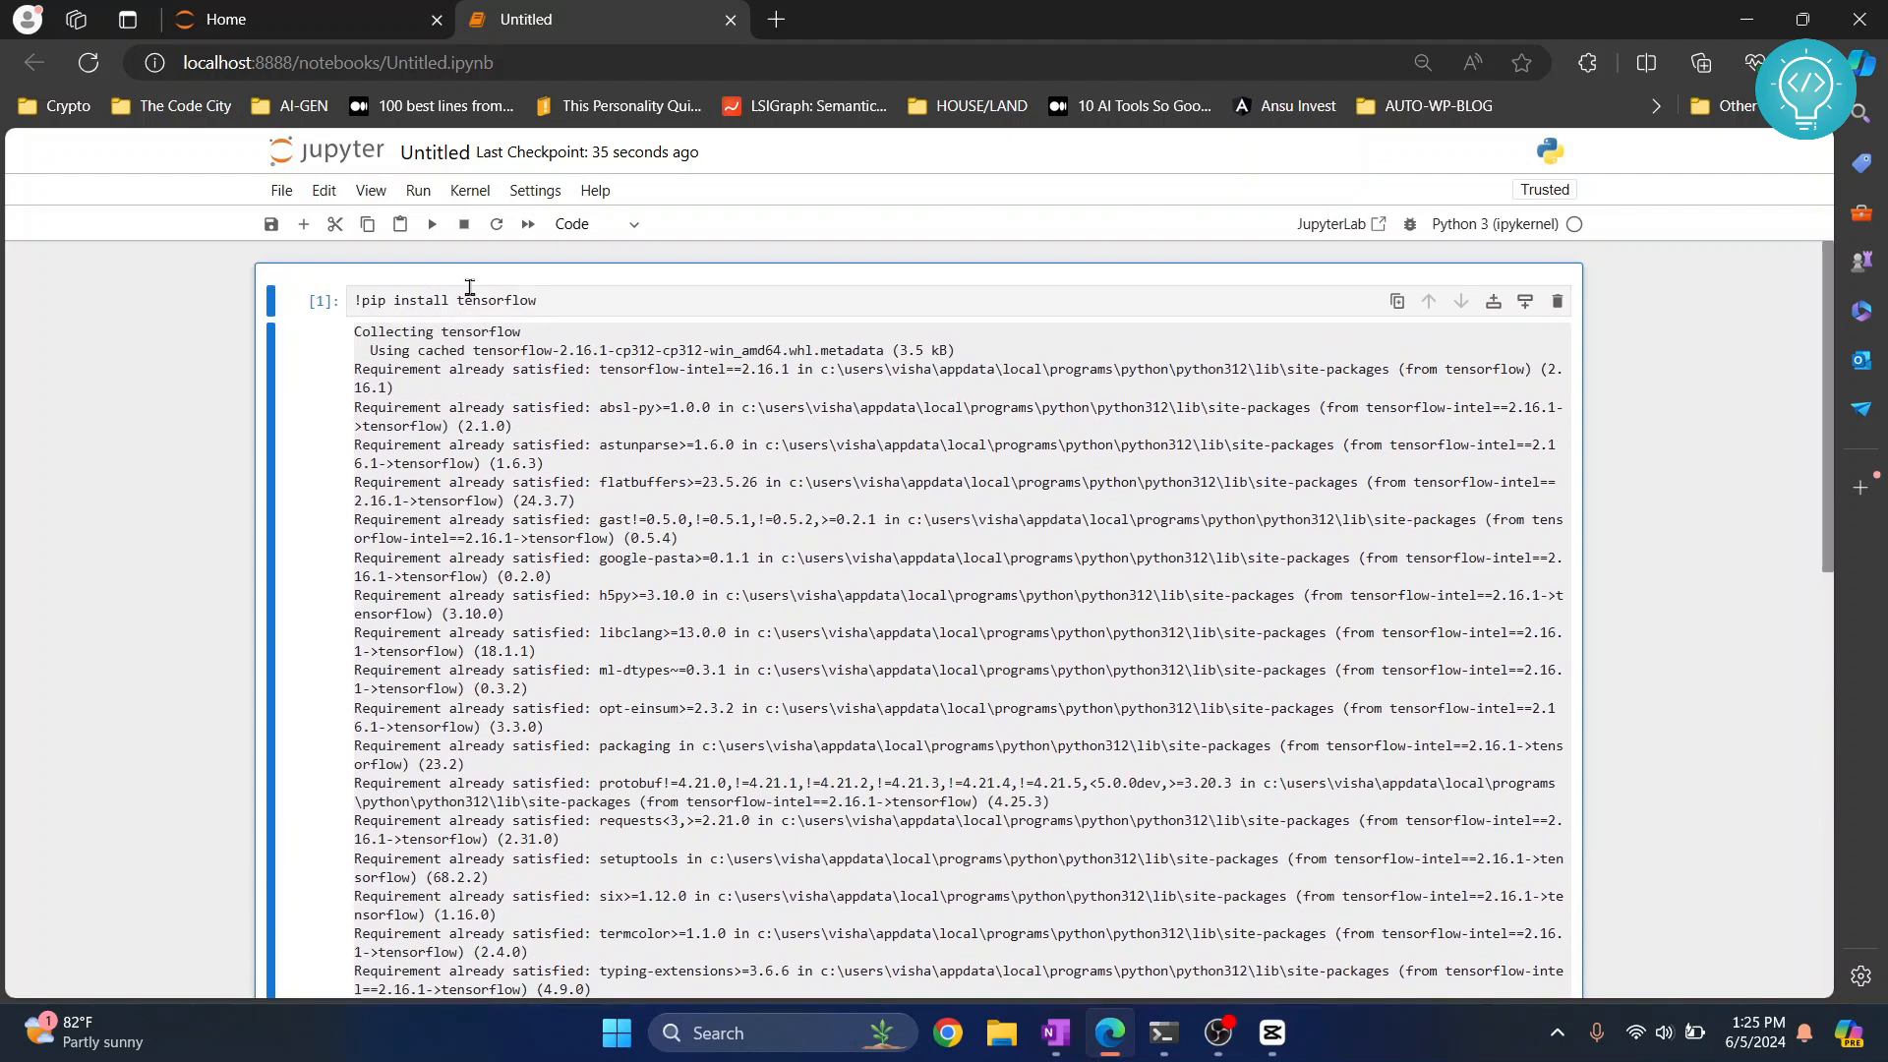
scroll(down, 3)
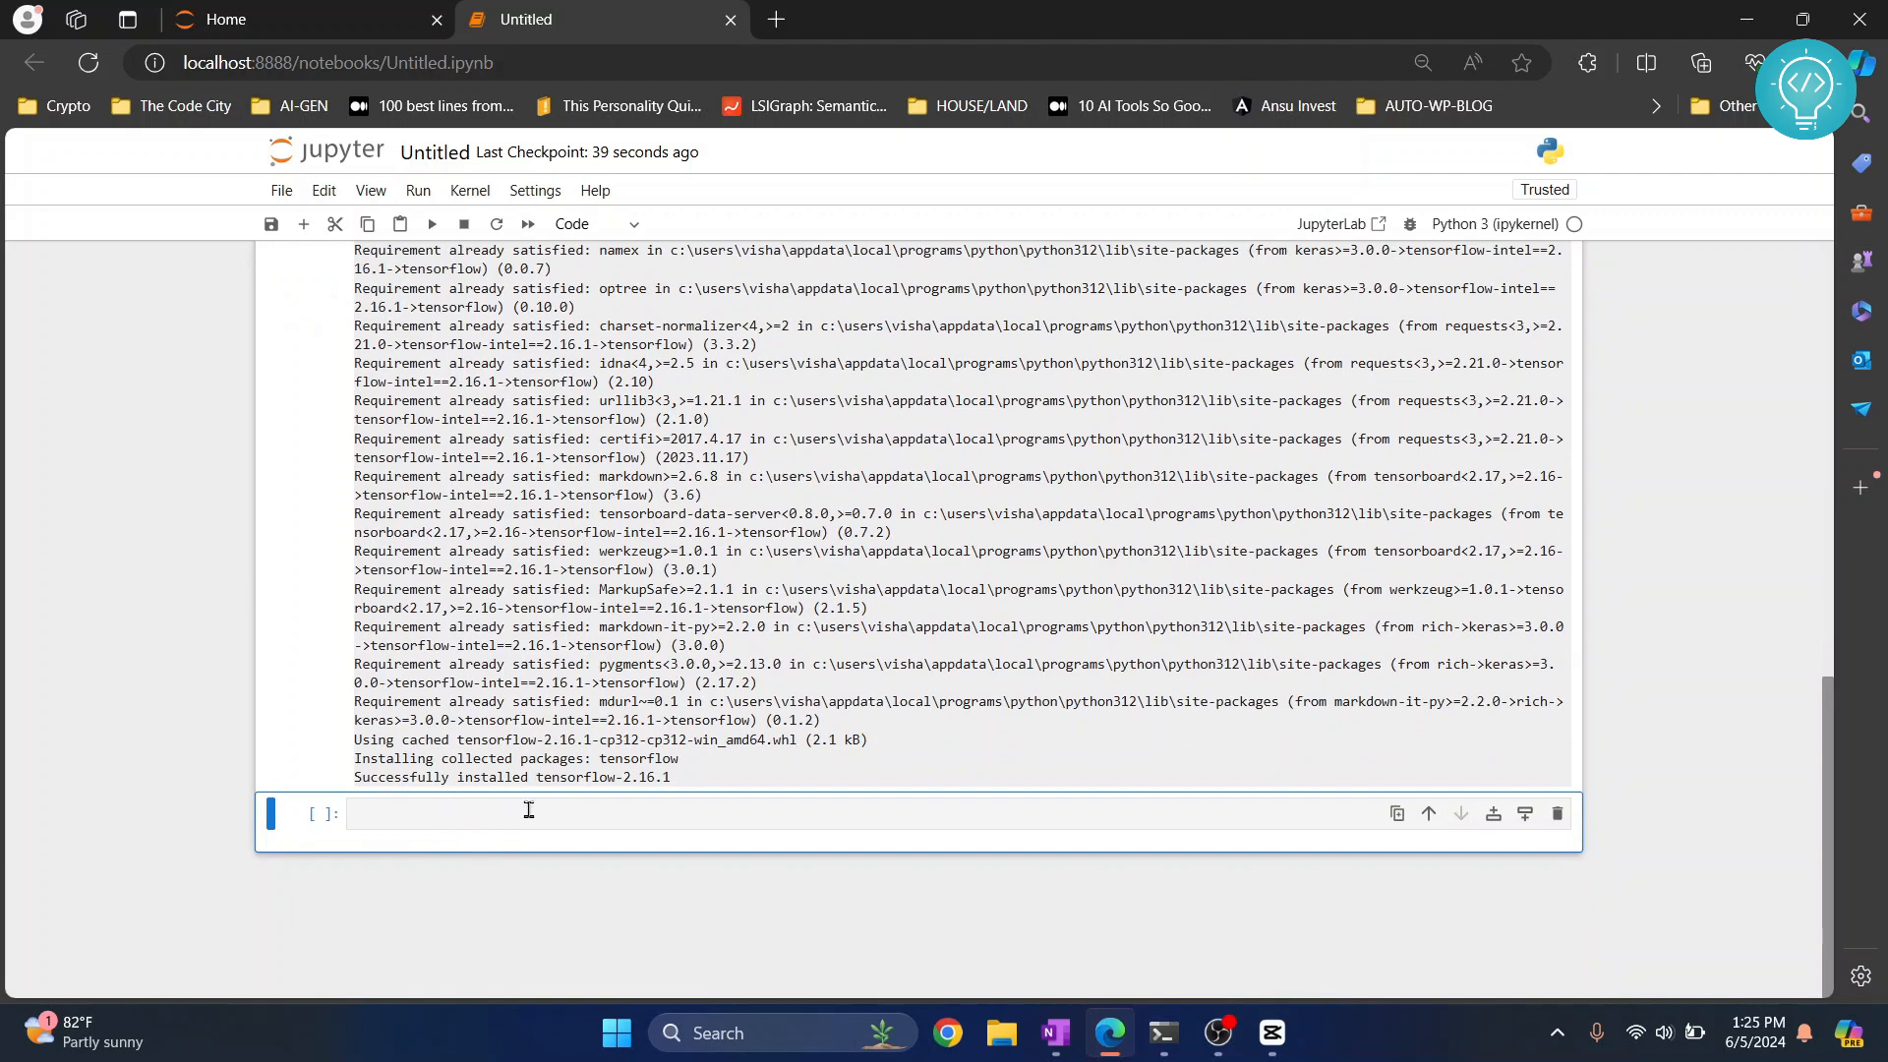
click(529, 814)
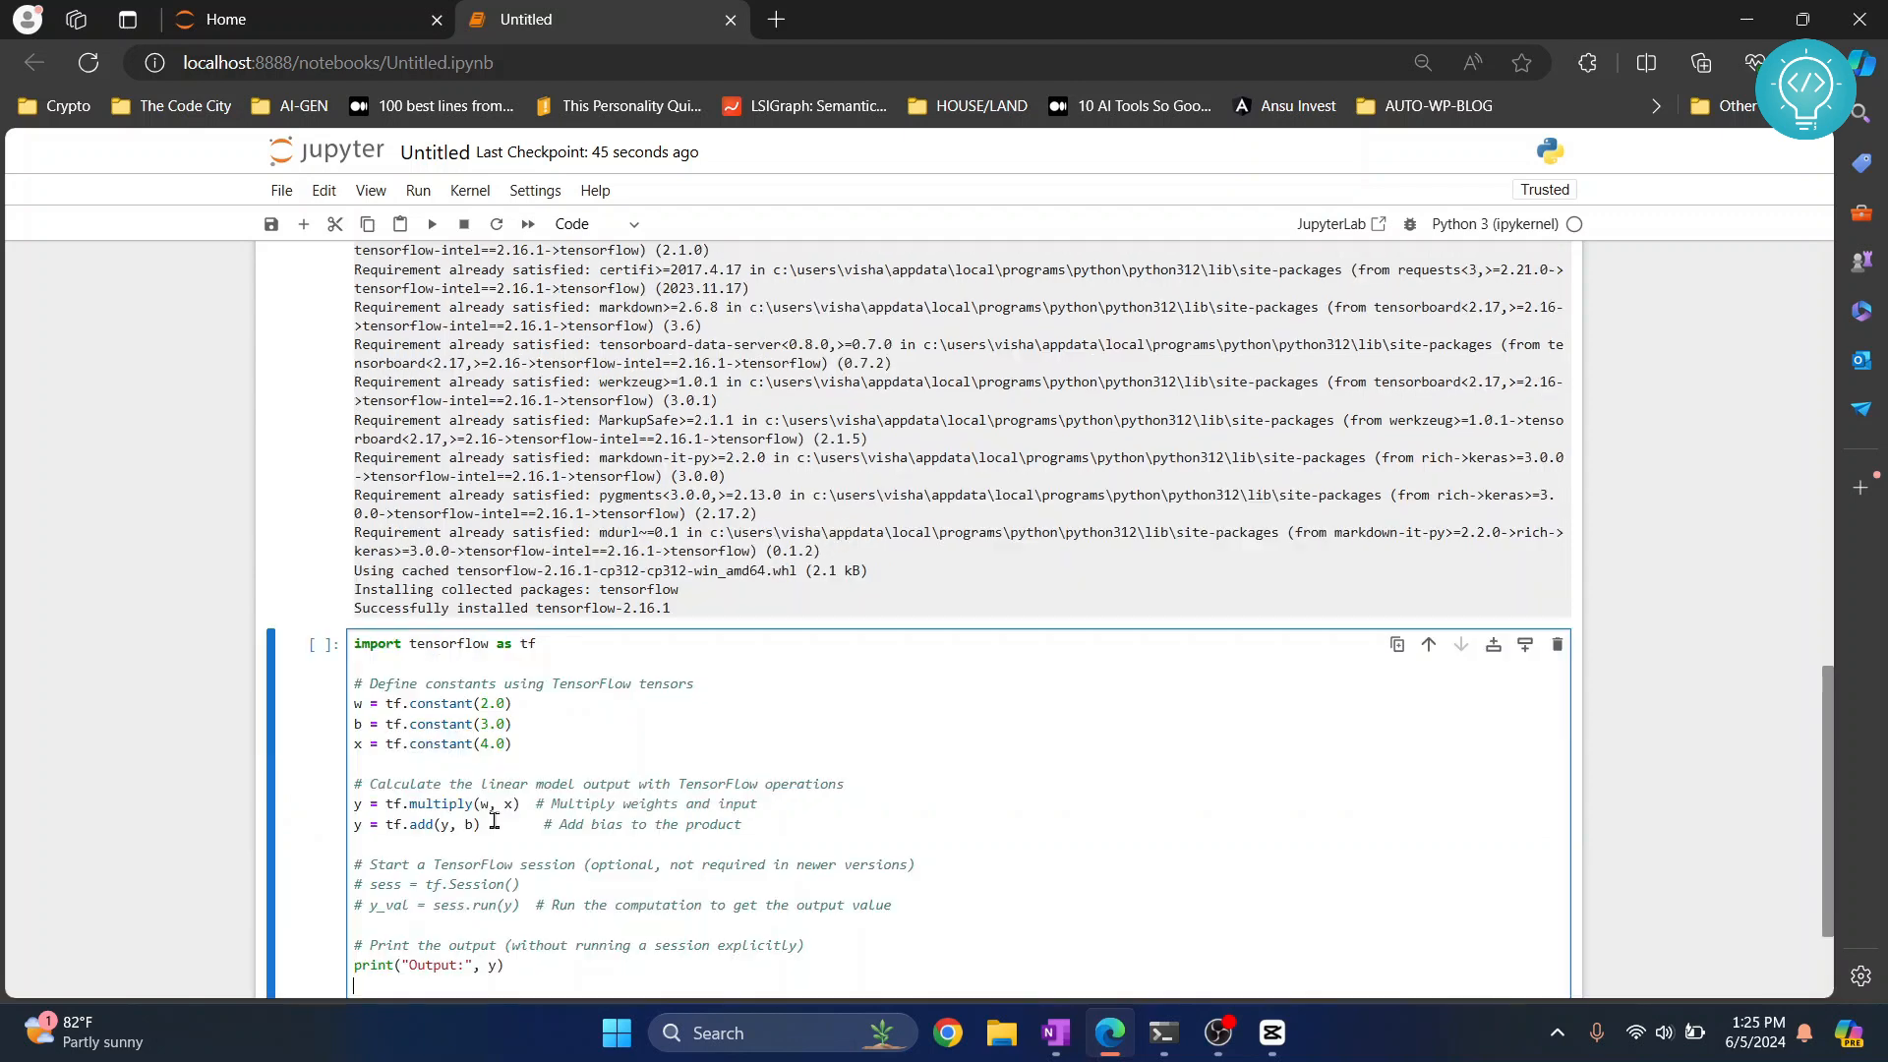
- Fill the second cell with TensorFlow code computing w times x plus b and printing it
scroll(down, 3)
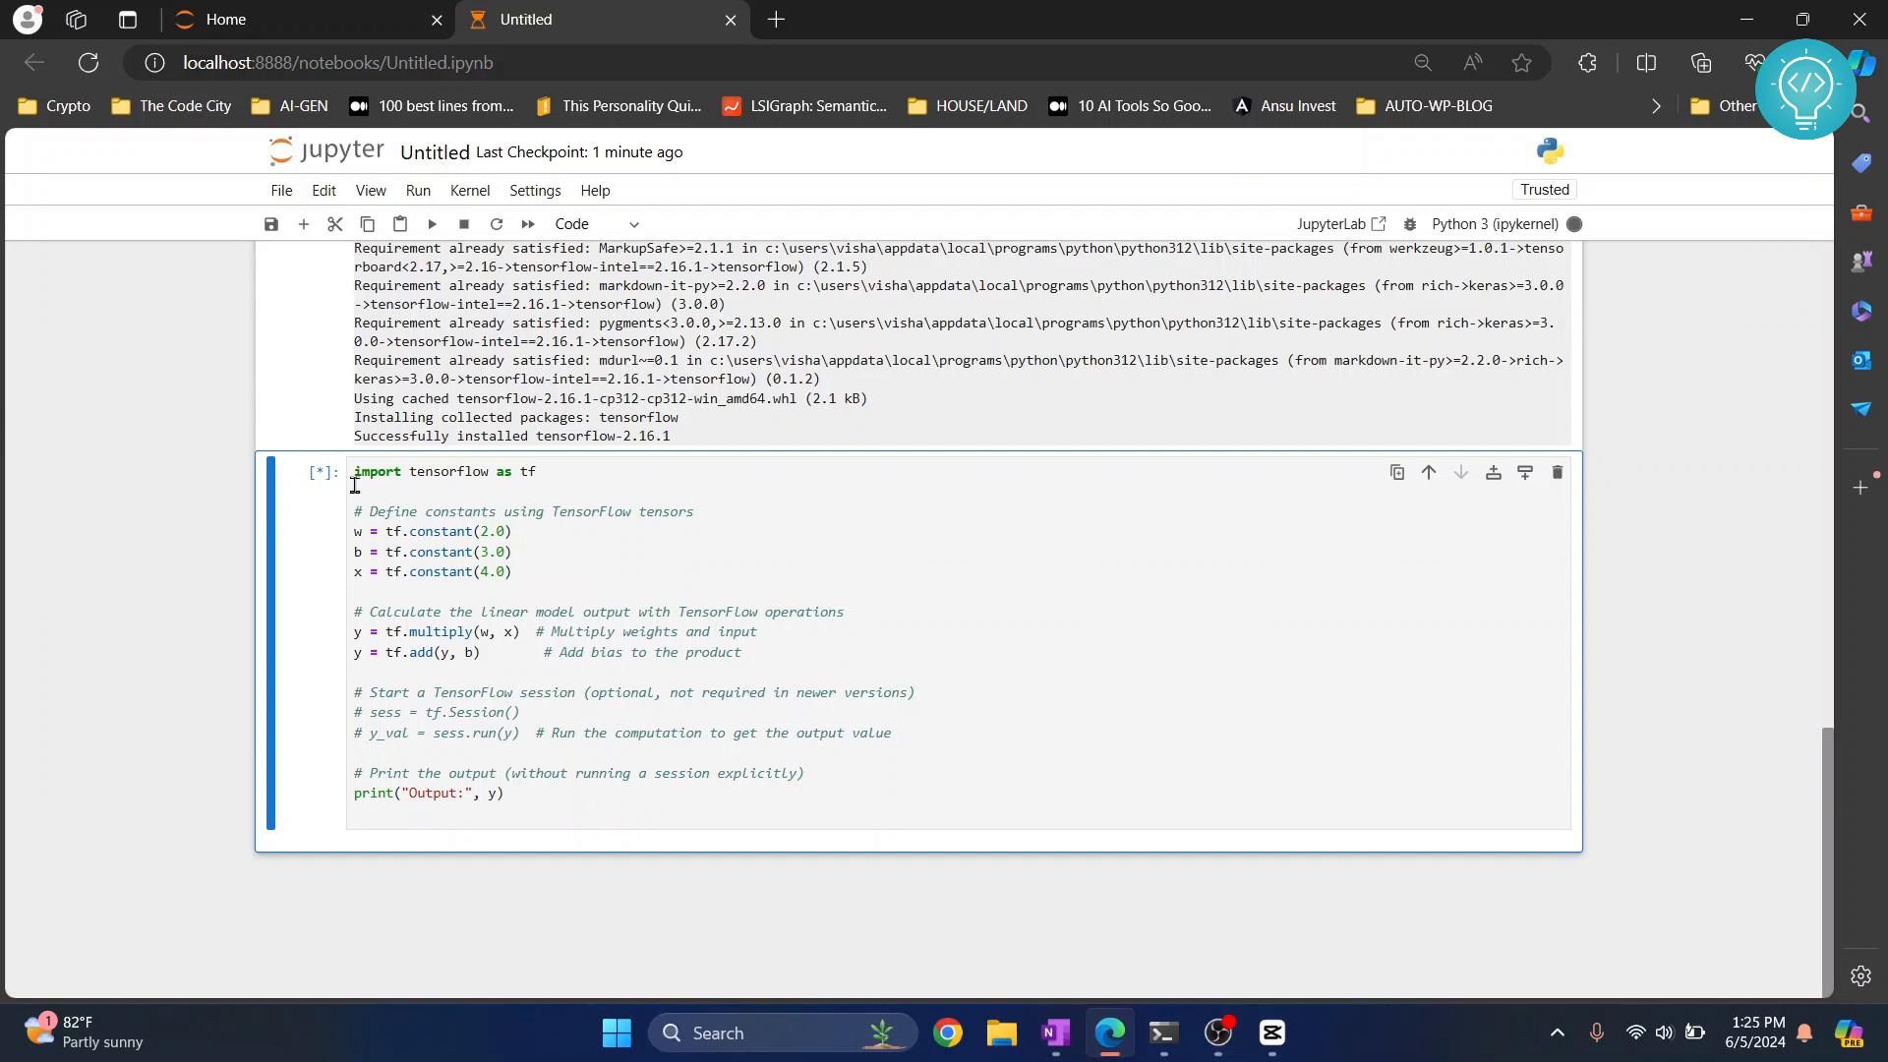
- Run the sample cell, printing a tf.Tensor of 11.0 with dtype float32
key(Shift+Enter)
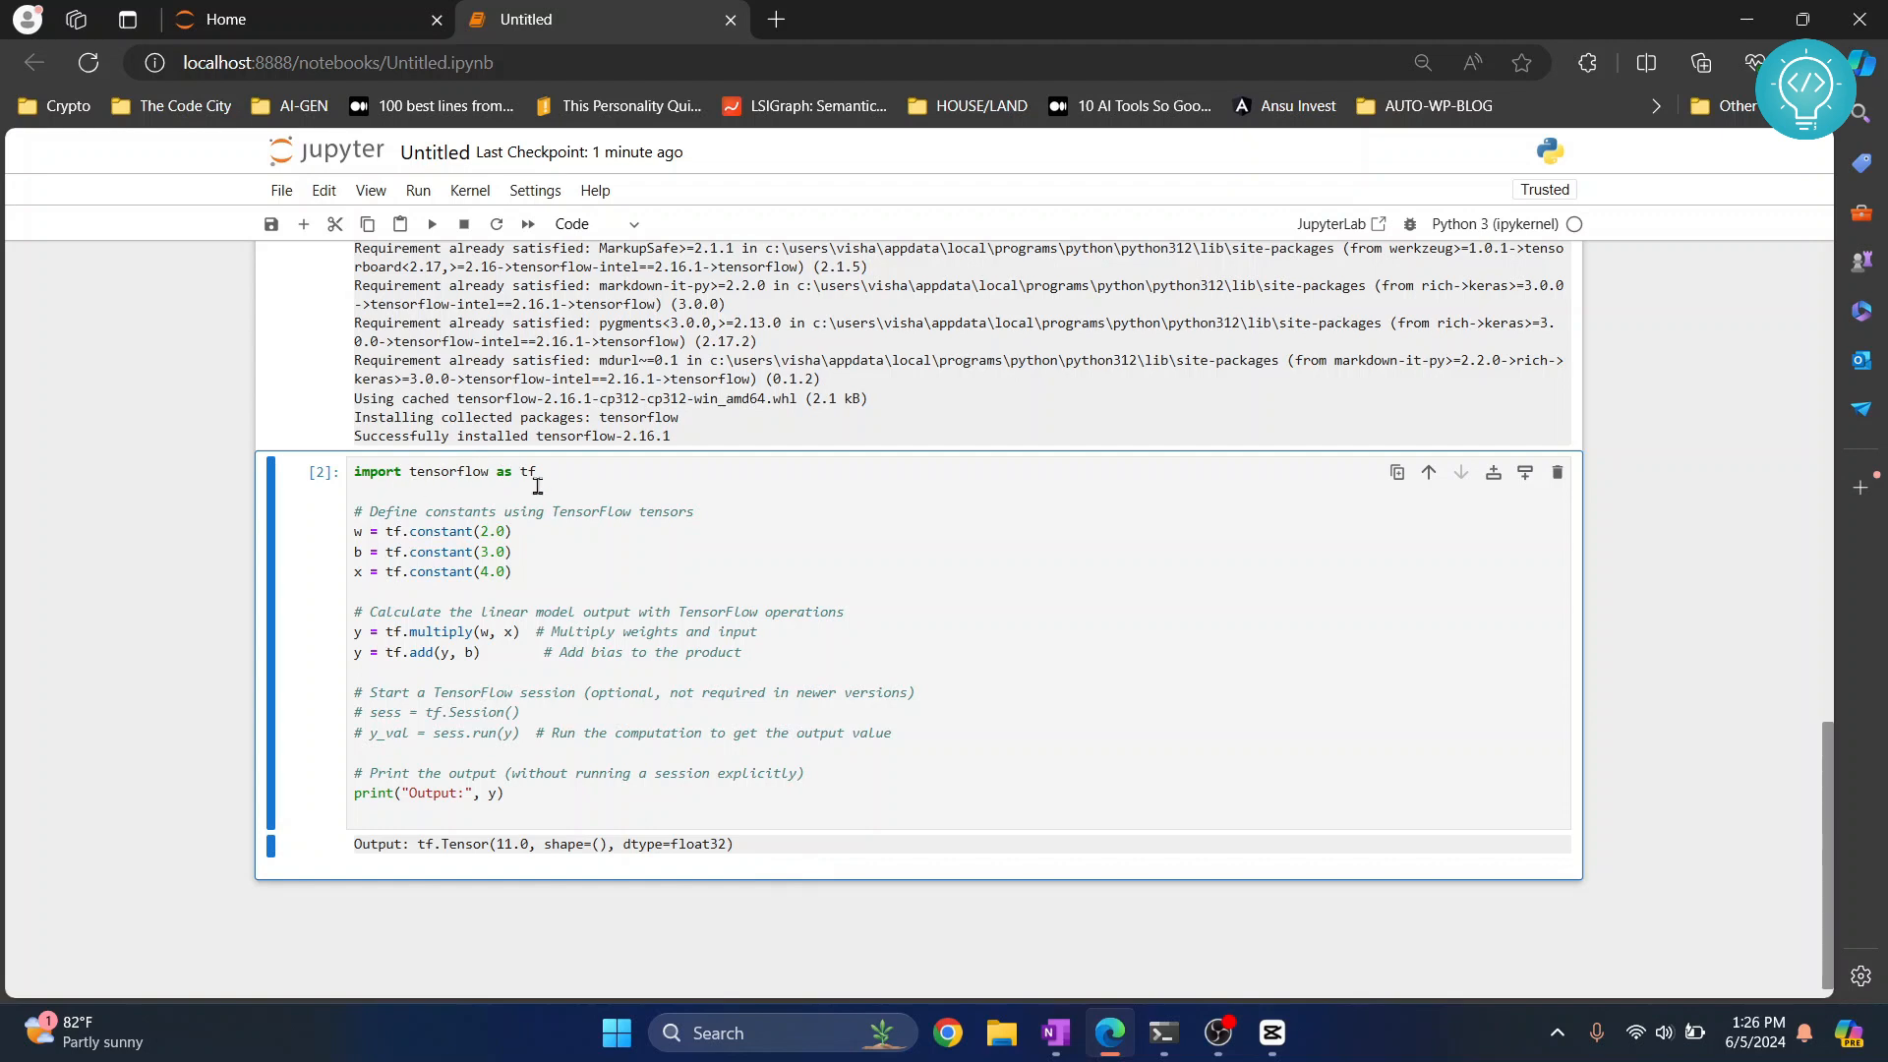
mouse_move(561, 535)
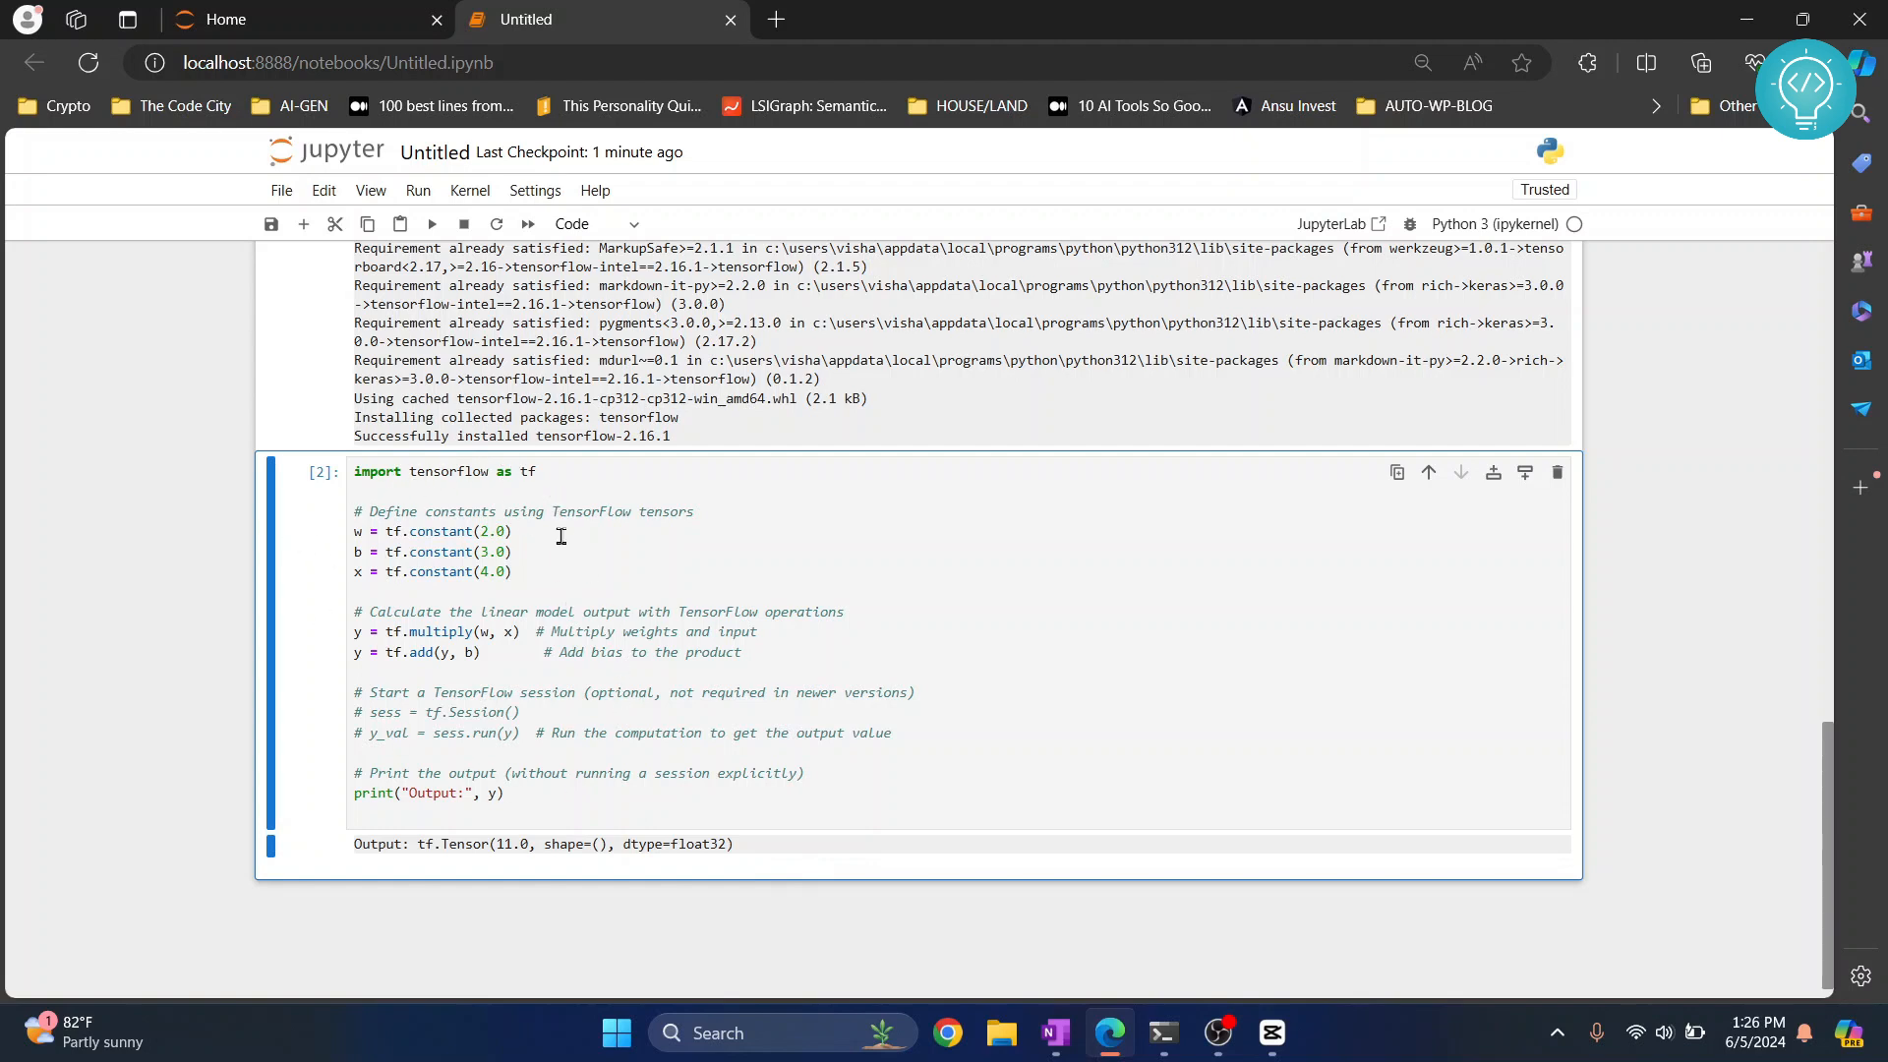
mouse_move(645, 773)
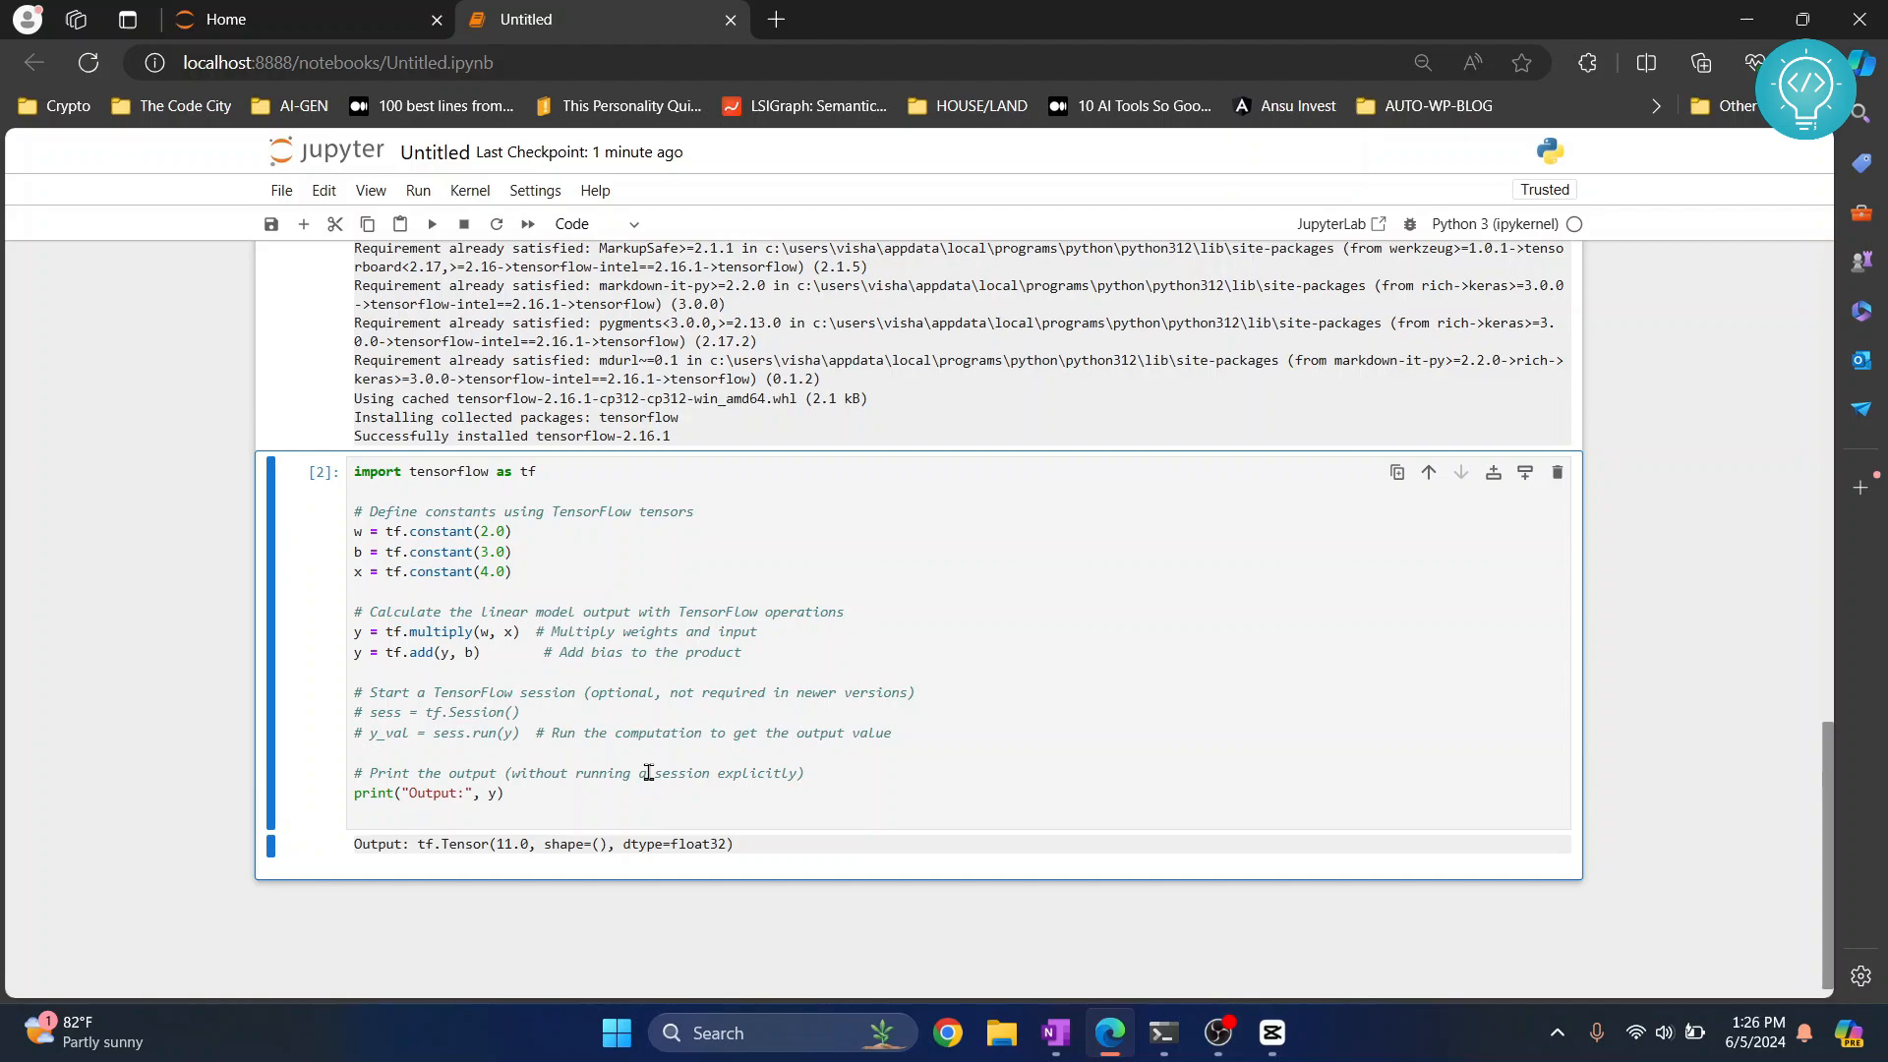